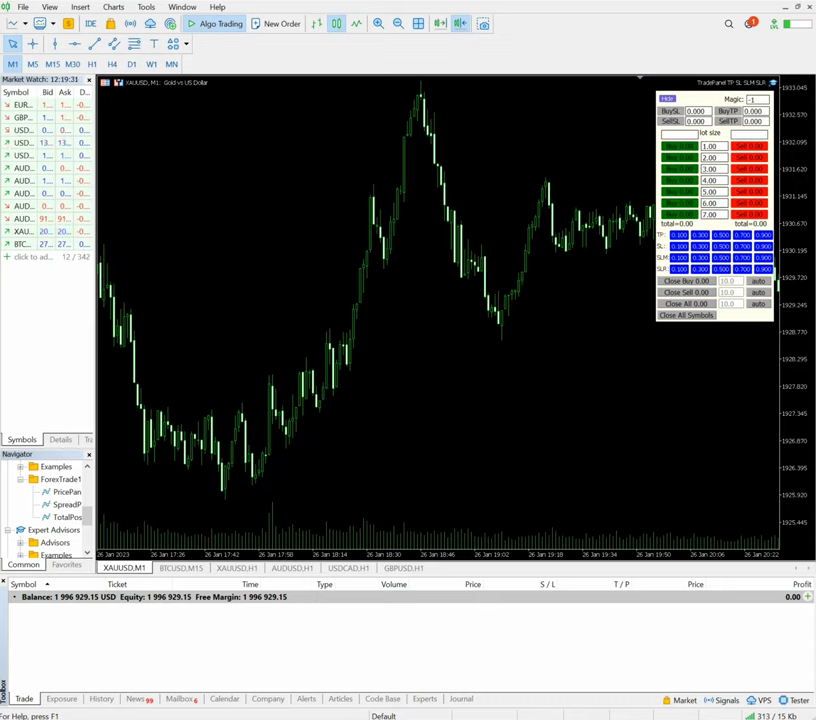
pyautogui.moveTo(753, 197)
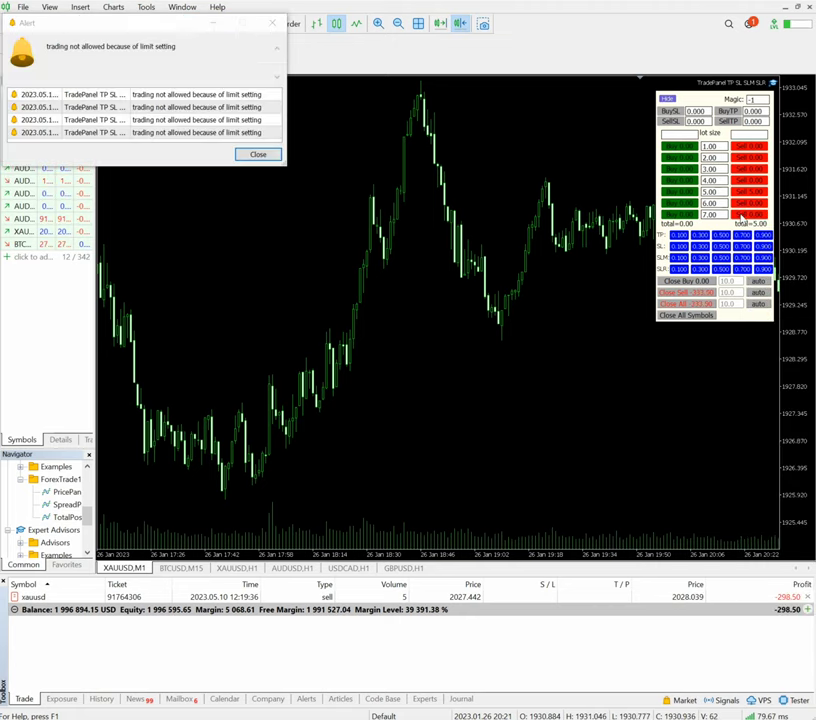
# Close the trading-limit Alert window left after the 5-lot XAUUSD sell order.
pyautogui.click(258, 155)
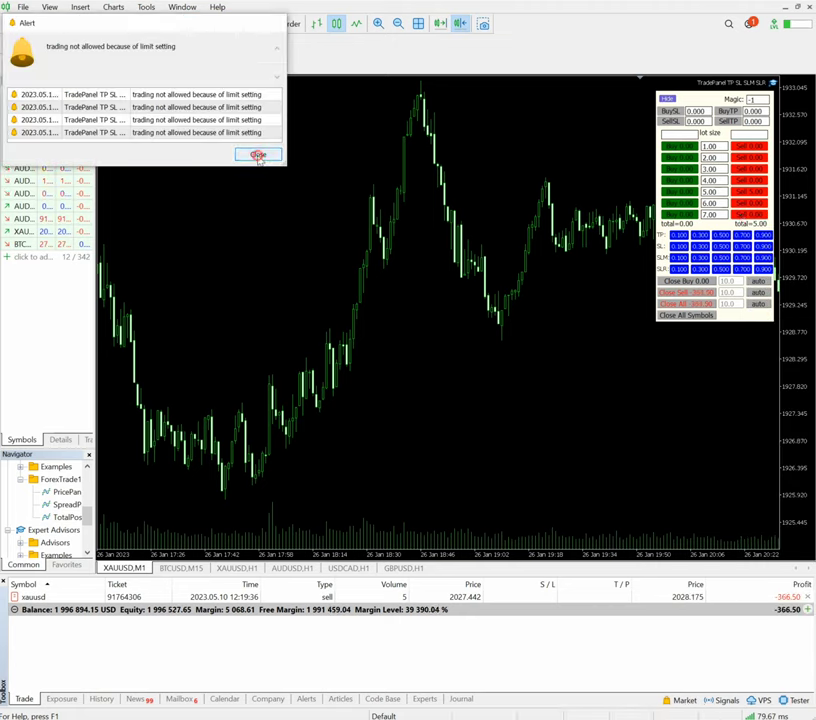
pyautogui.click(258, 155)
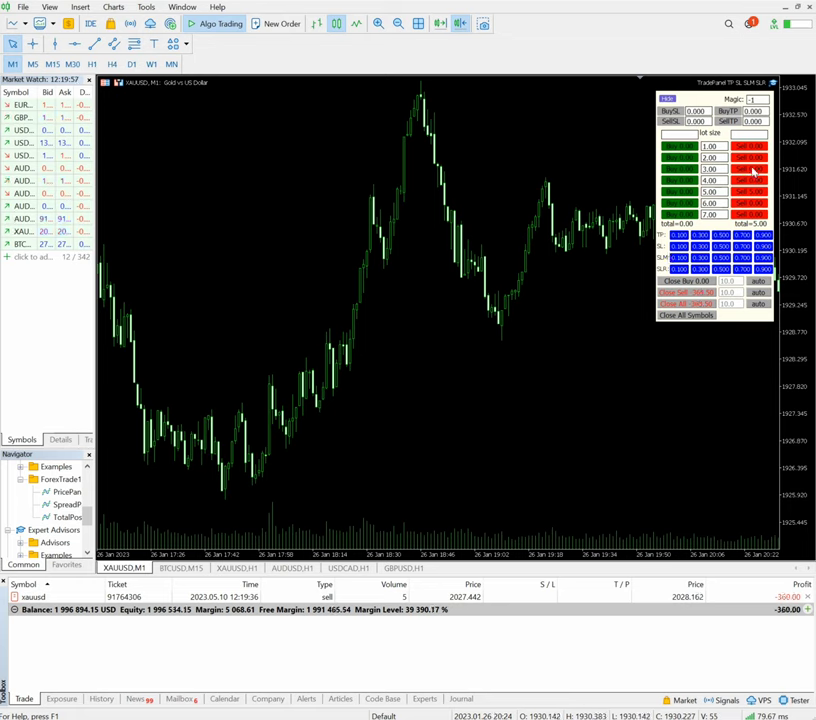